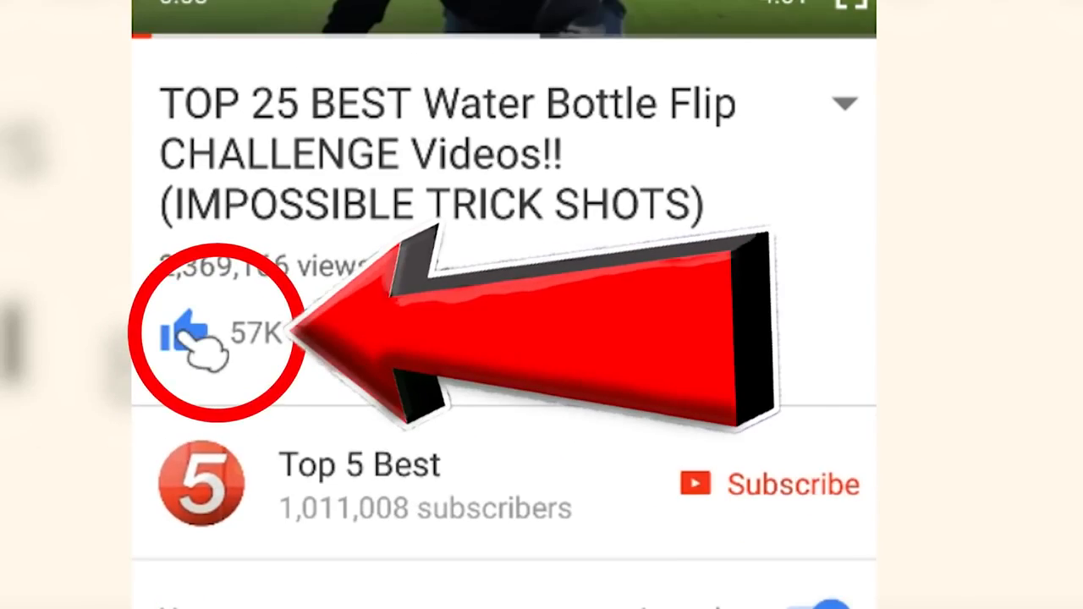
- Like the Top 25 Water Bottle Flip video and subscribe to Top 5 Best
{"action": "left_click", "coordinate": [770, 484]}
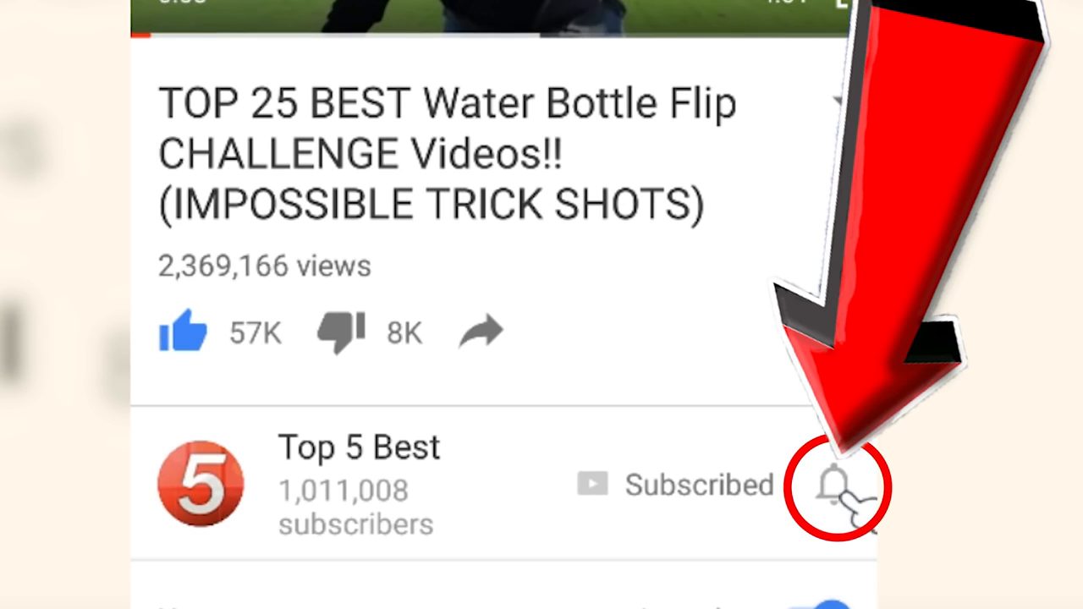